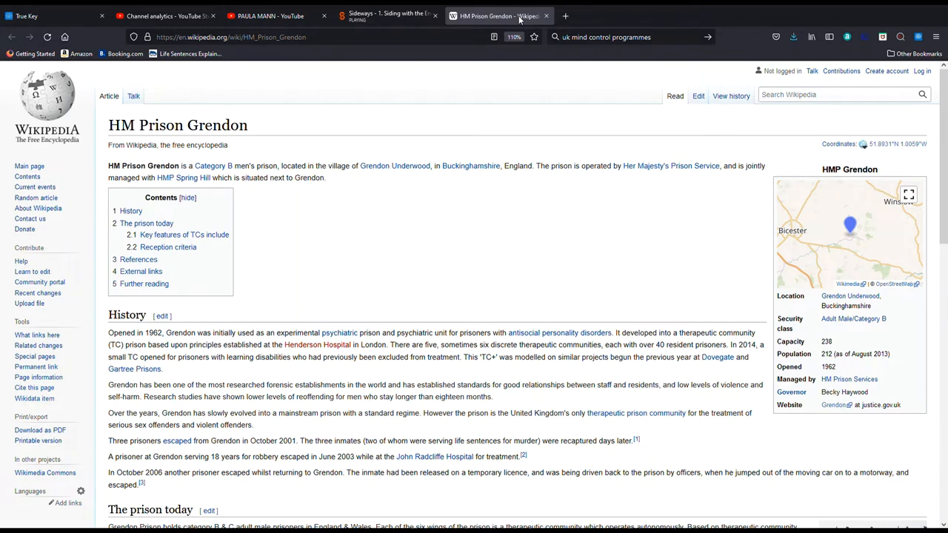
{"action": "mouse_move", "coordinate": [584, 17]}
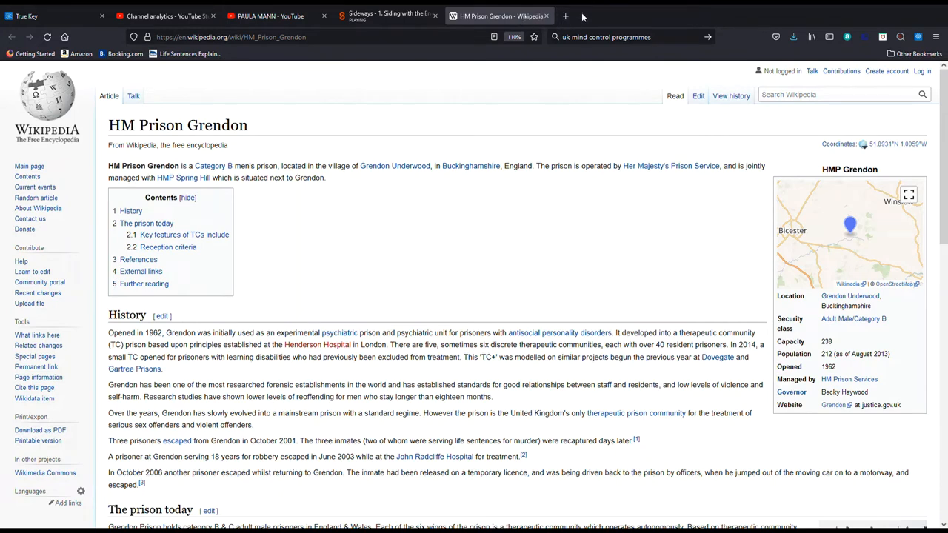